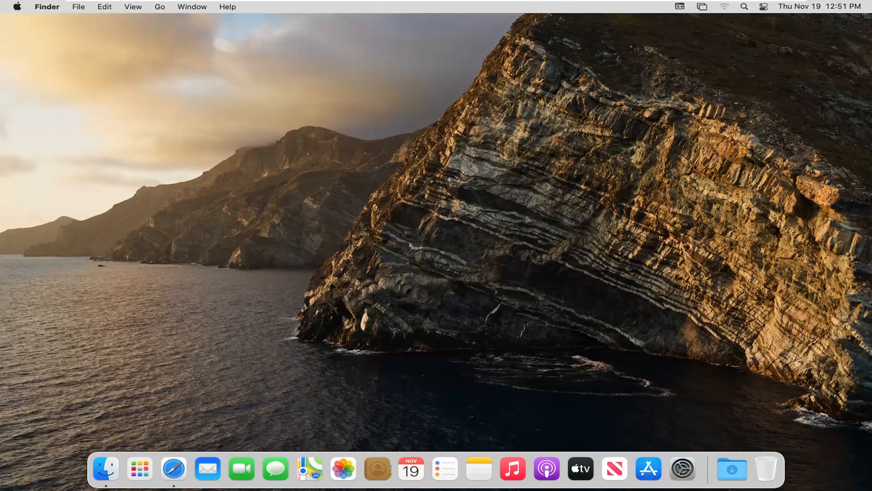
mouse_move(510, 140)
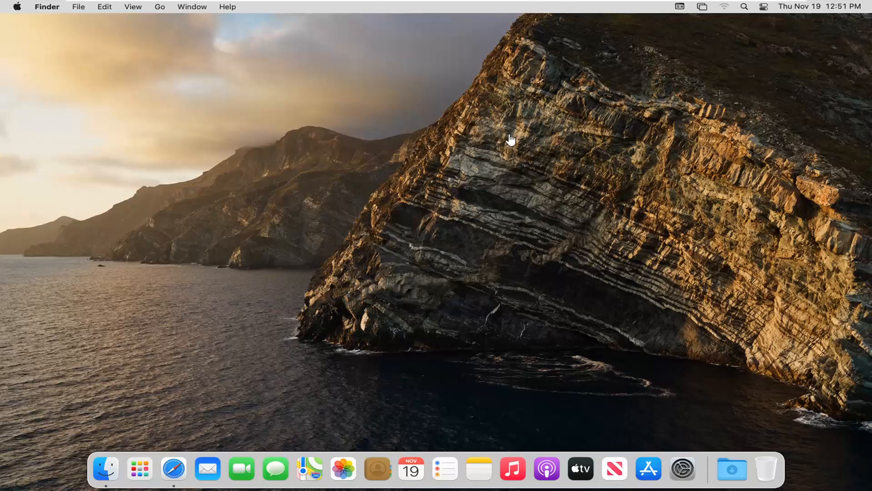
mouse_move(506, 149)
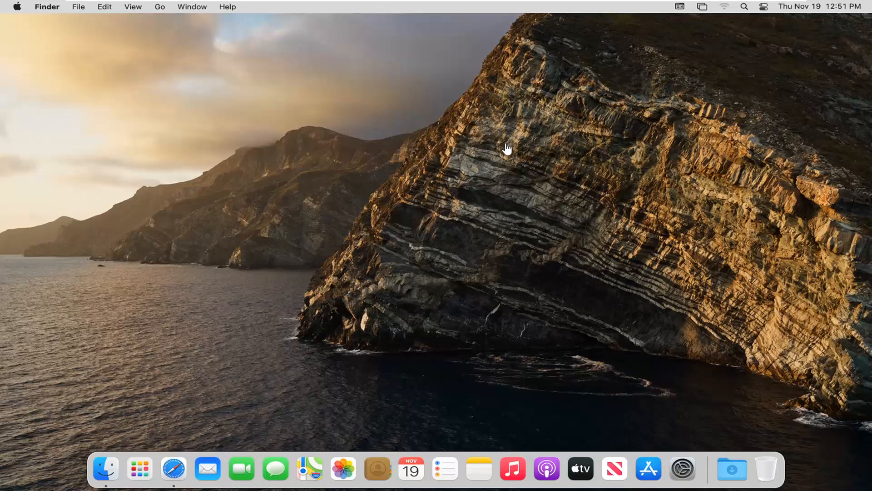
mouse_move(486, 153)
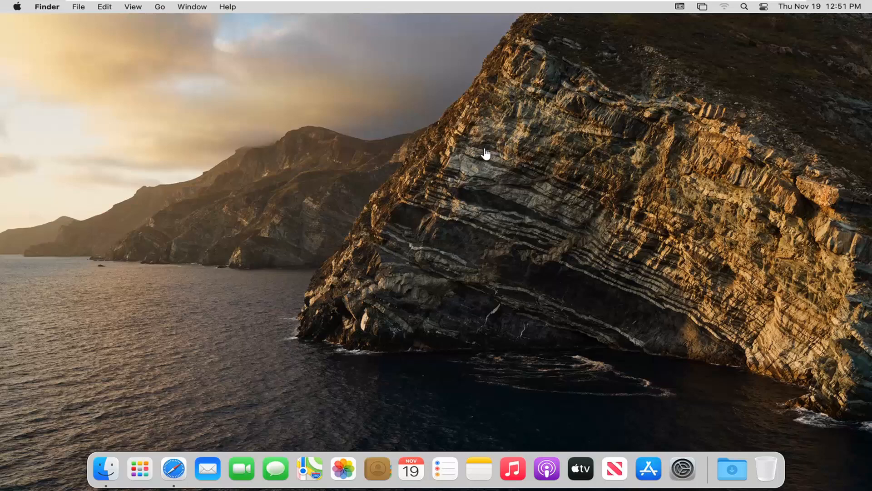
mouse_move(485, 173)
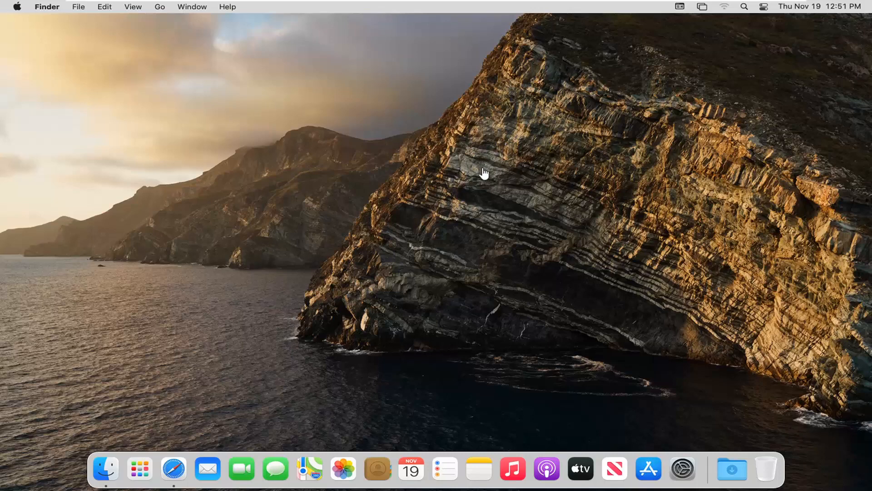
mouse_move(482, 197)
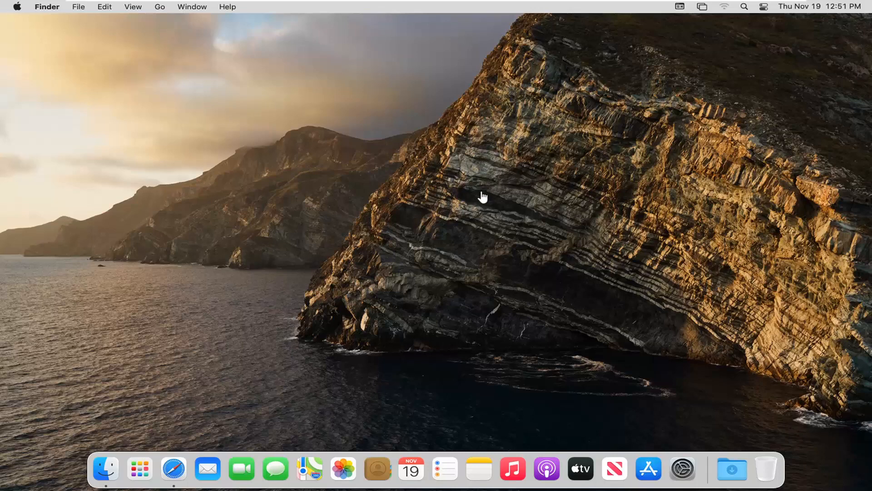
mouse_move(485, 194)
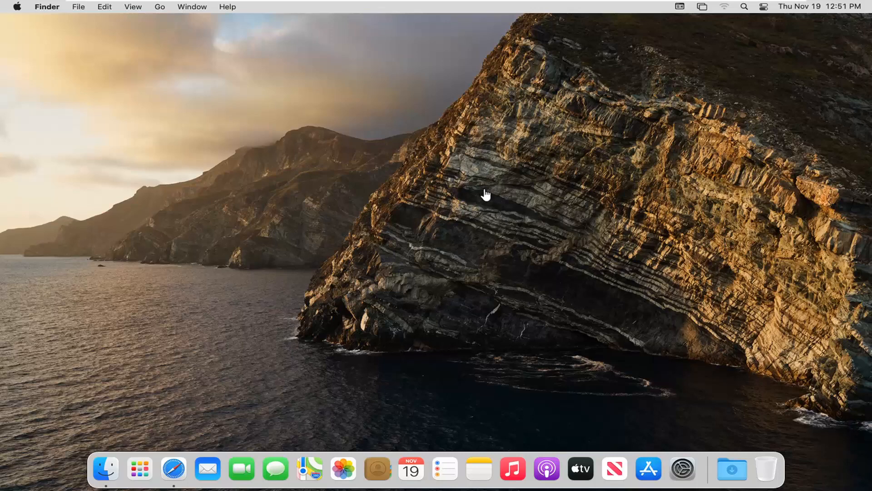
mouse_move(507, 183)
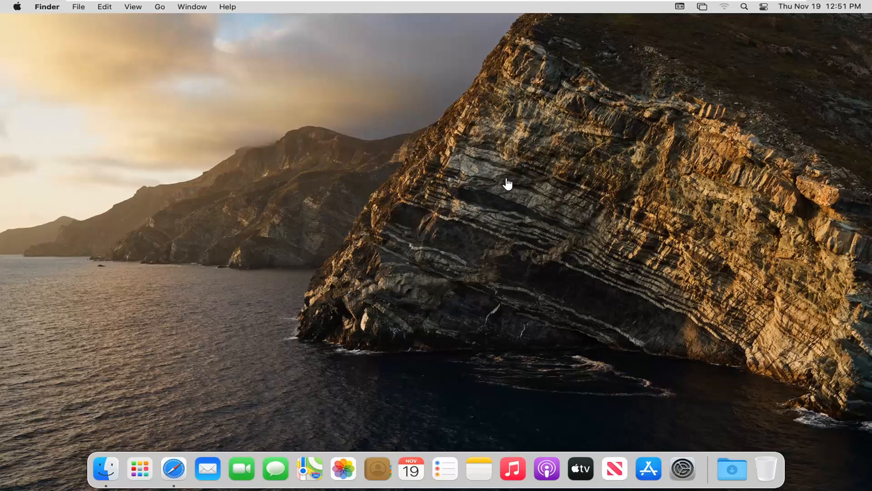
mouse_move(601, 312)
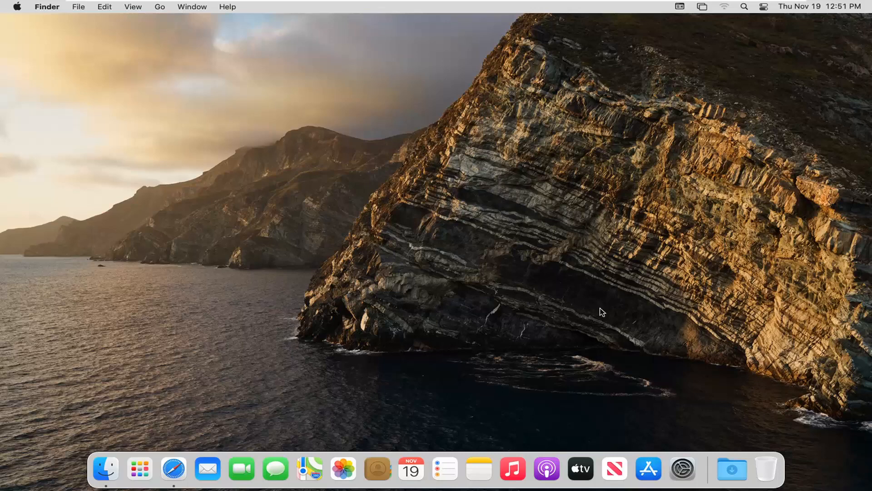
mouse_move(682, 469)
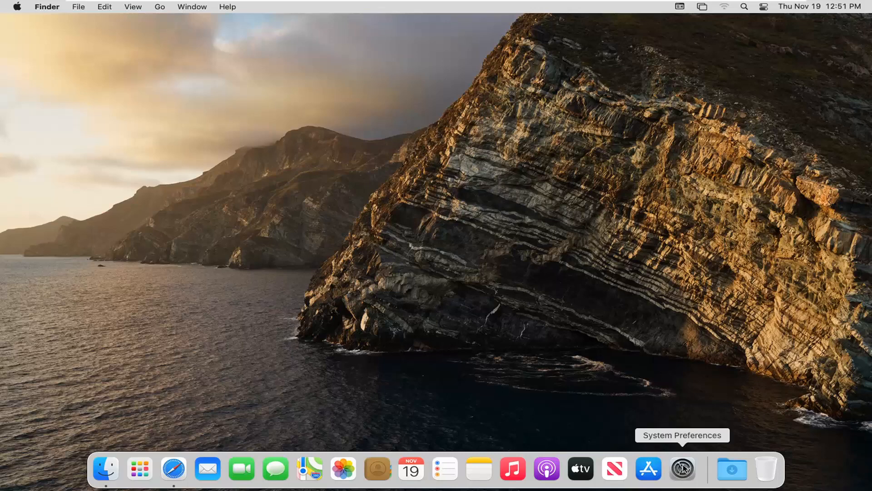
mouse_move(682, 471)
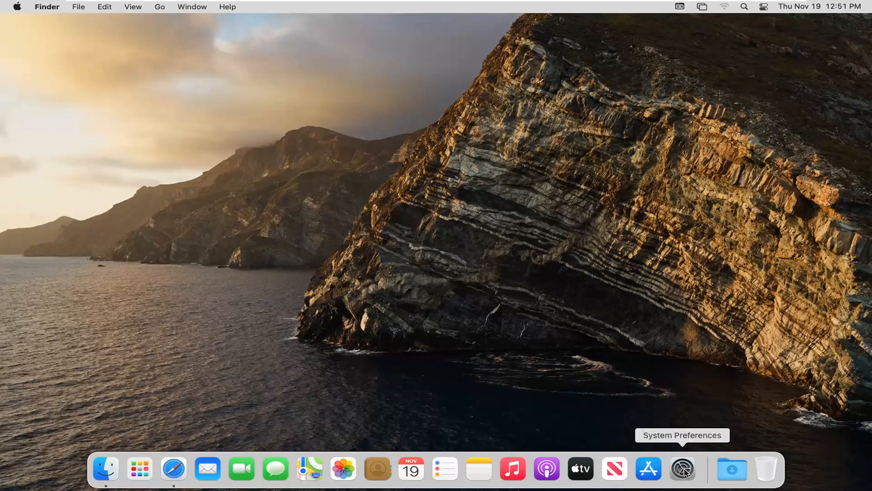
Launch System Preferences from the Dock and show the Printers & Scanners pane.
left_click(683, 468)
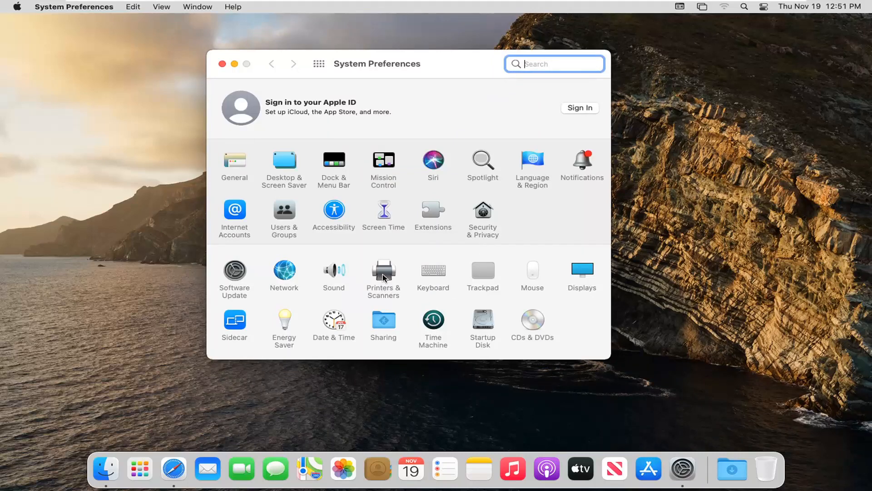
left_click(383, 273)
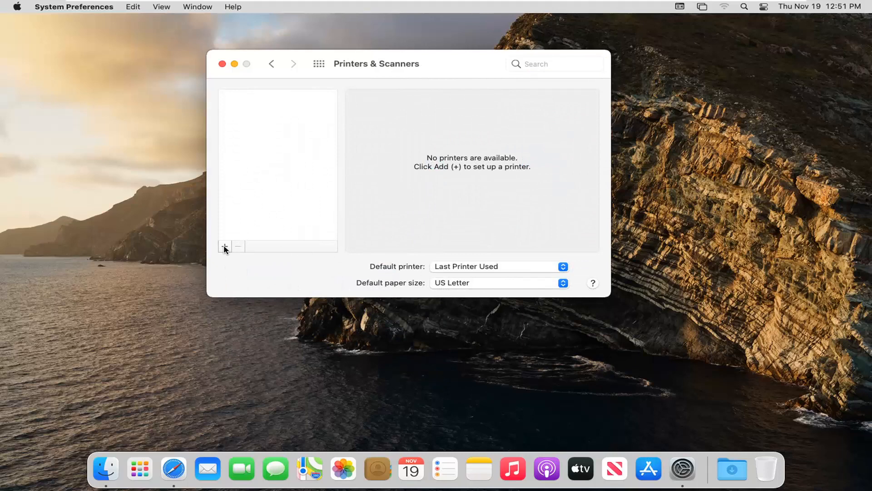
Start adding a printer with the + button and focus the empty discovered-printers list.
left_click(224, 246)
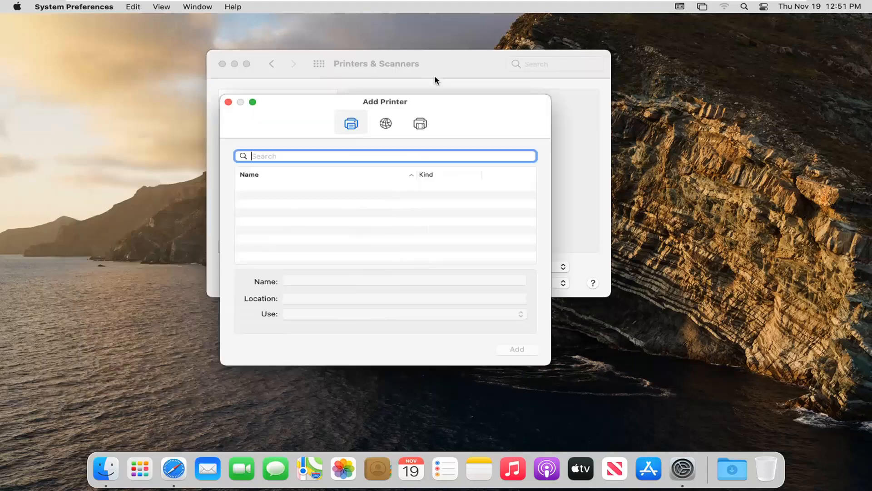
left_click_drag(384, 100, 430, 63)
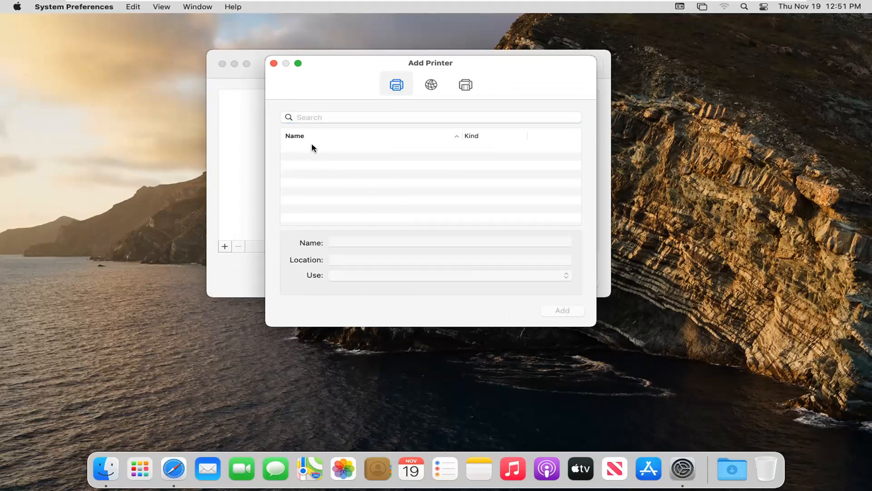
left_click(317, 160)
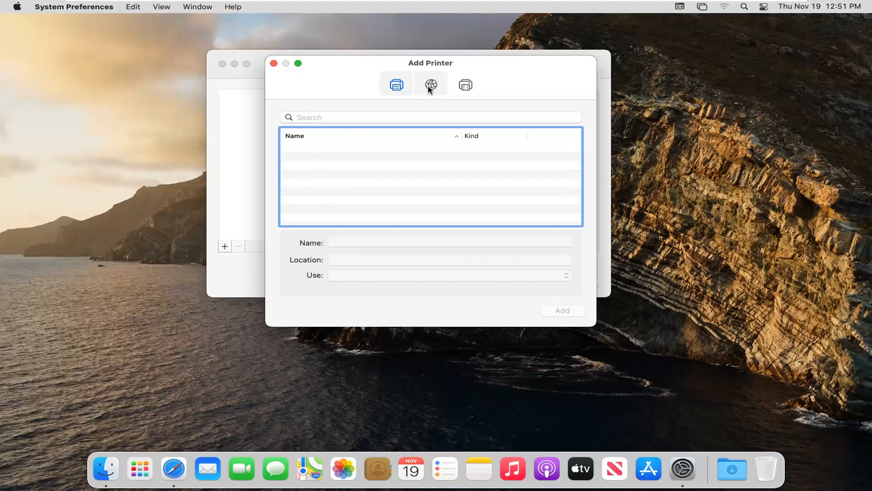
Review the IP and Windows printer options, close Add Printer without adding, and quit System Preferences.
left_click(429, 84)
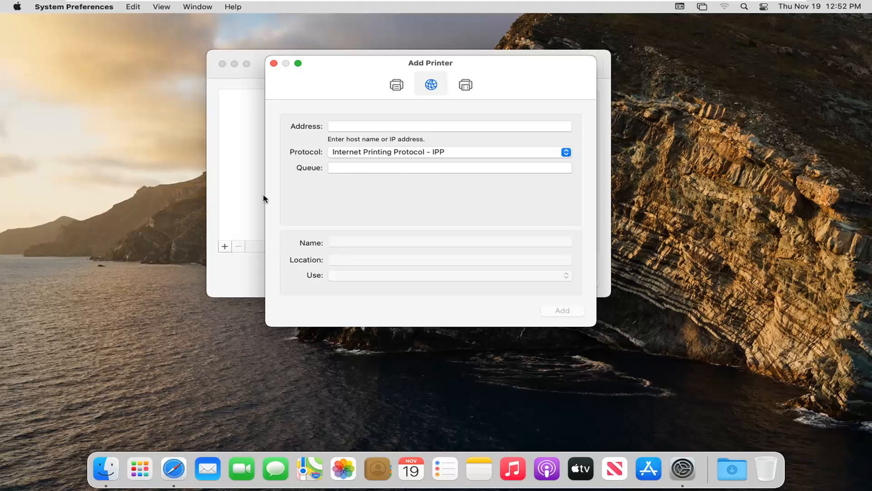
left_click(465, 83)
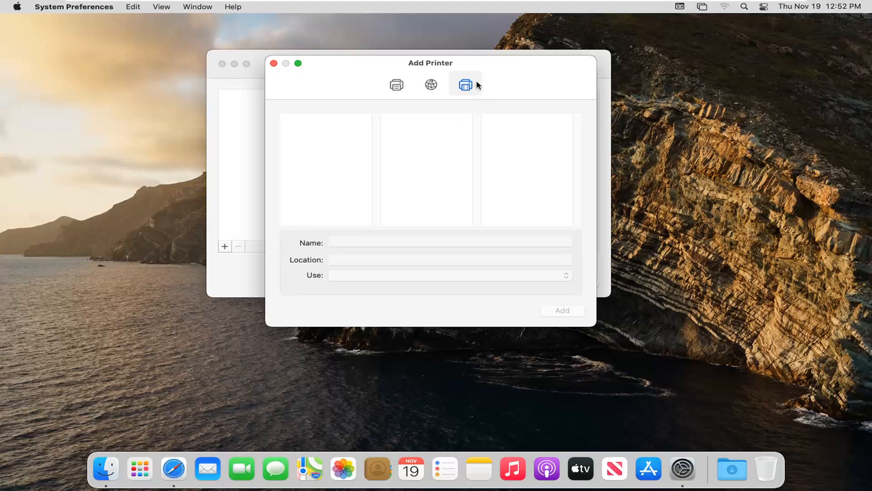
left_click(273, 63)
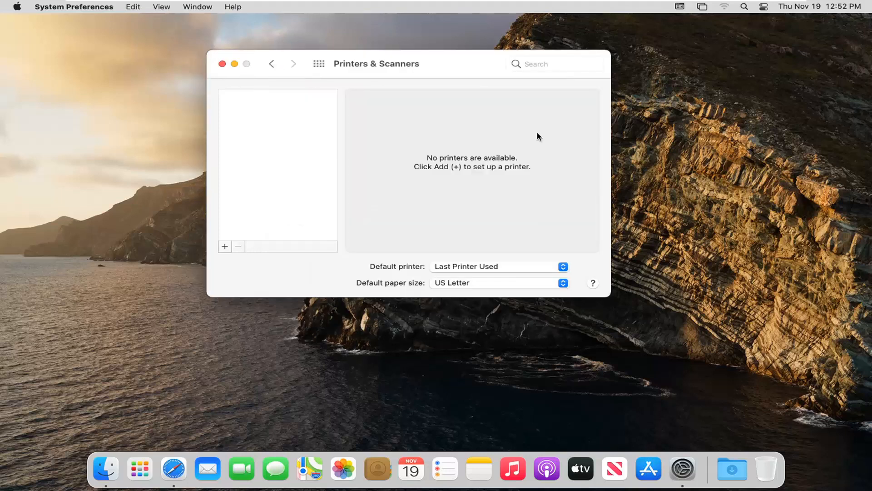
mouse_move(367, 255)
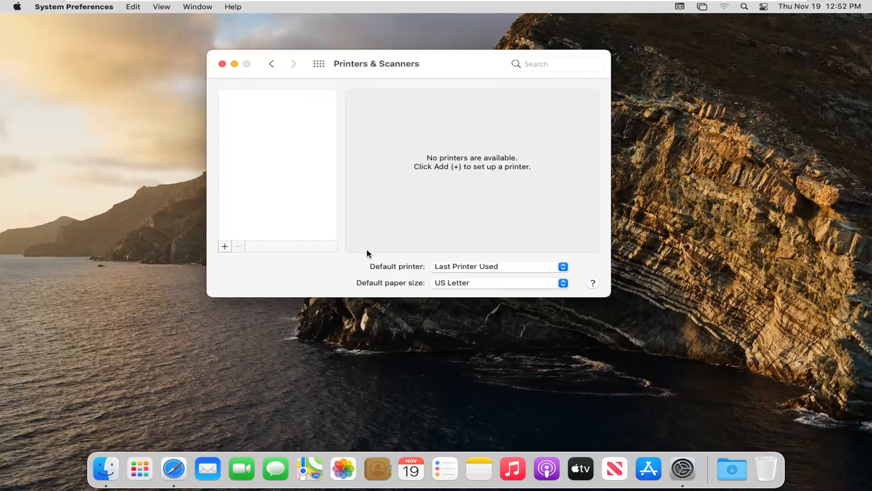
left_click(221, 63)
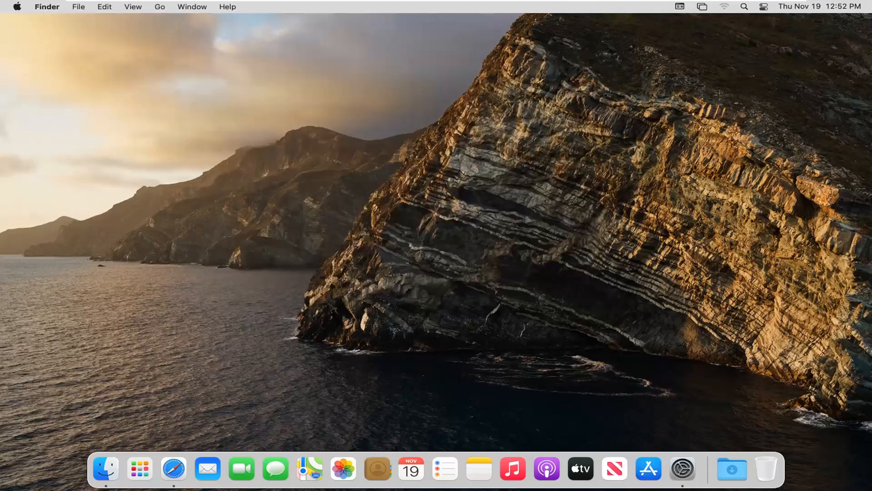